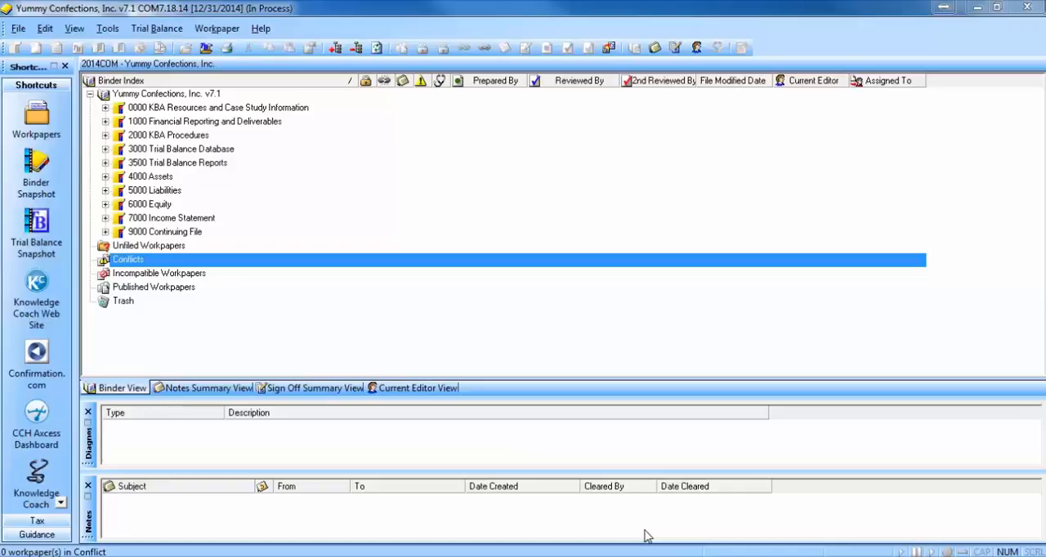
mouse_move(554, 533)
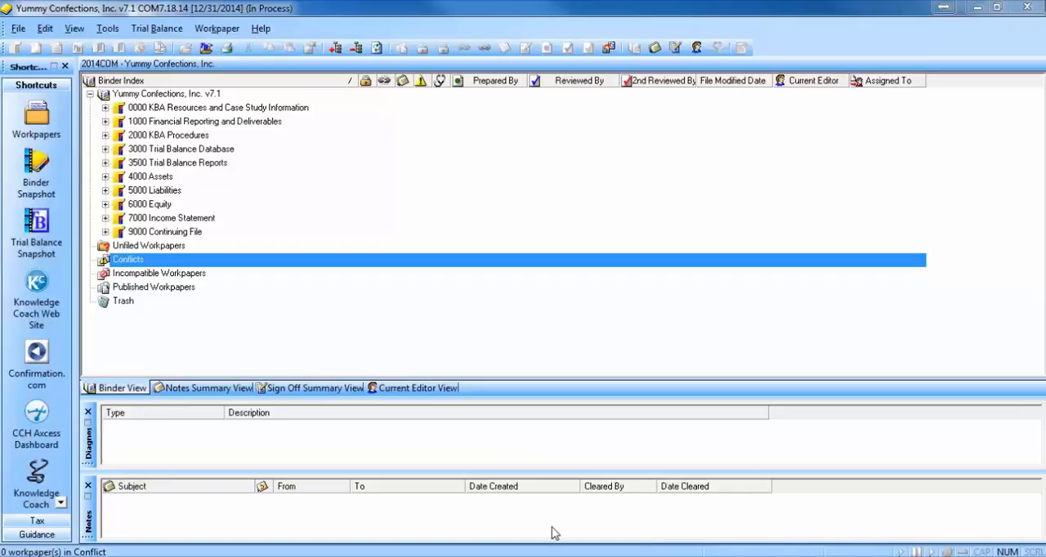
Open the View menu listing toolbars, notes, diagnostics, summary views and snapshots
click(73, 28)
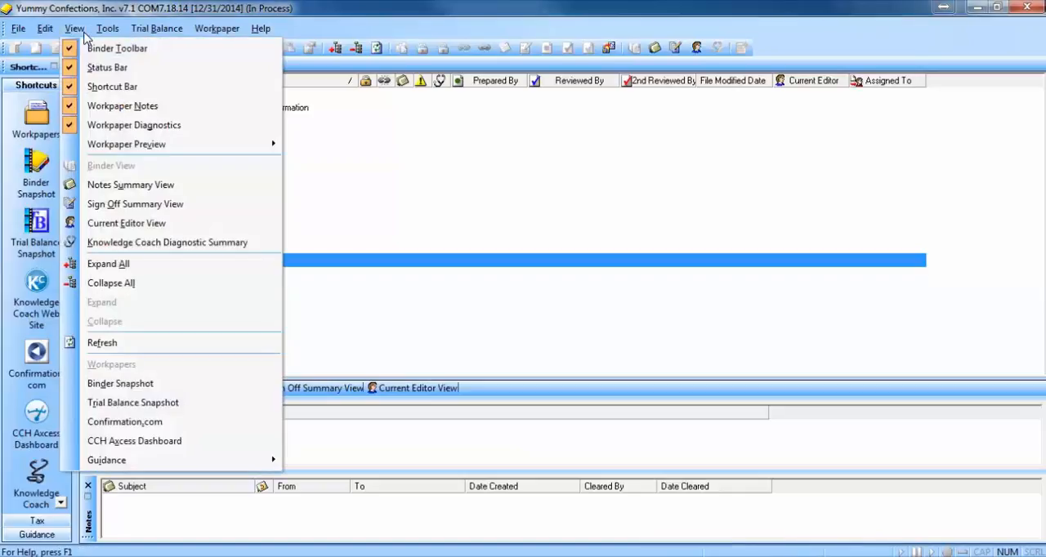
mouse_move(188, 241)
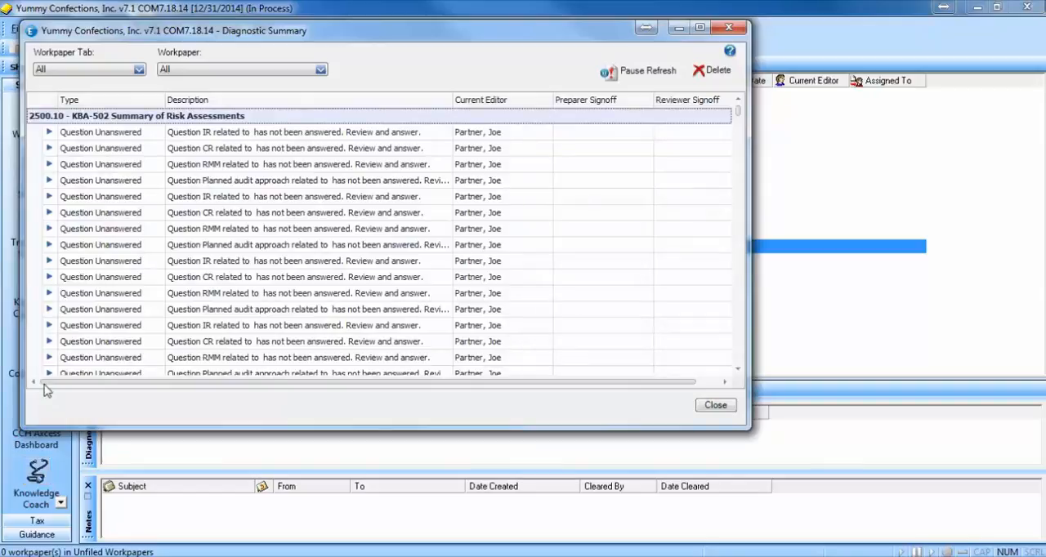
Show the Type column filter with Question Unanswered and Relevant Assertion Unaddressed options
click(159, 100)
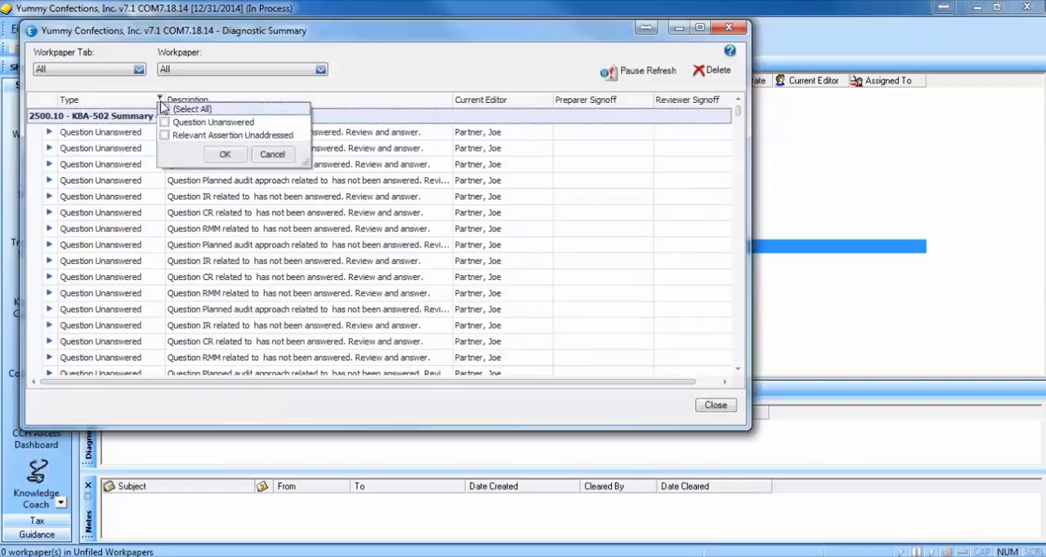